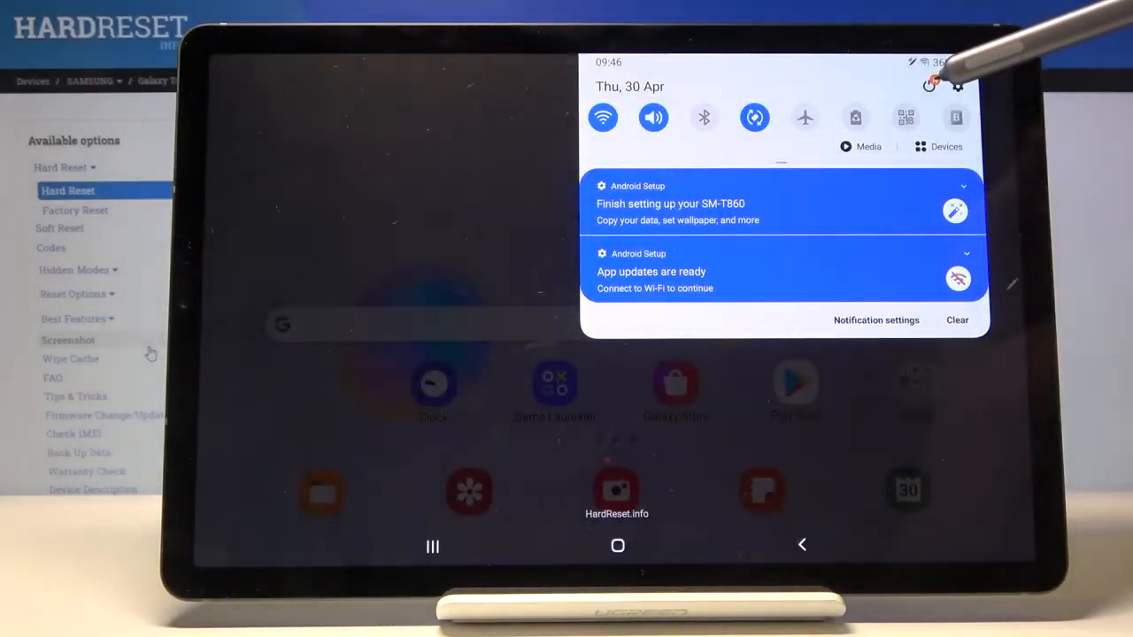
Power off the tablet from the quick panel's power menu, confirming the shutdown
left_click(930, 84)
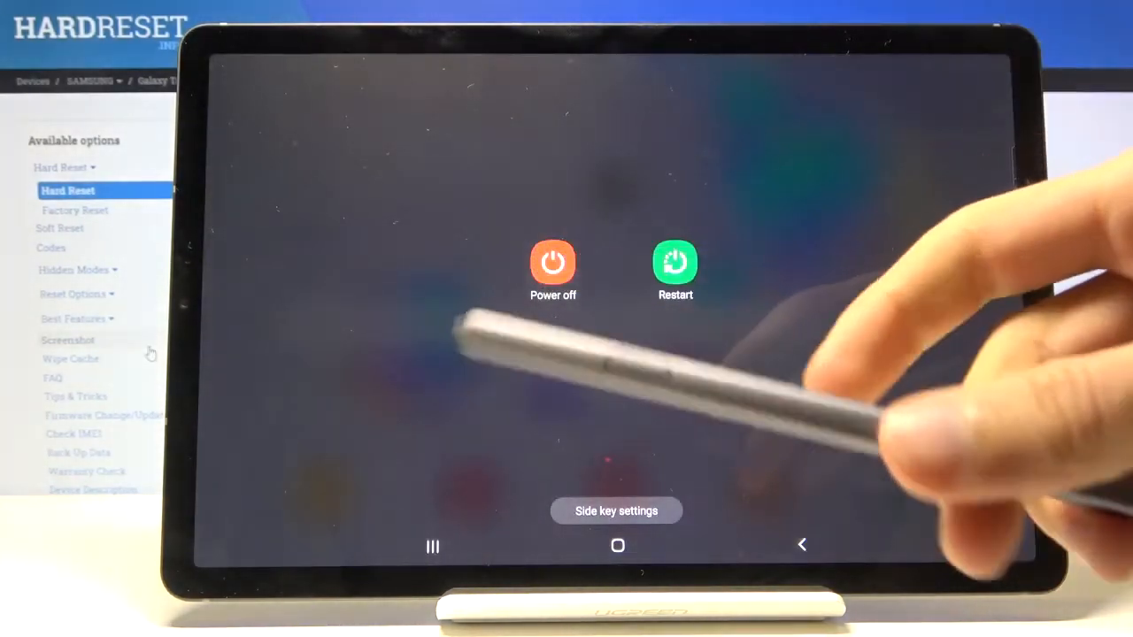
left_click(553, 264)
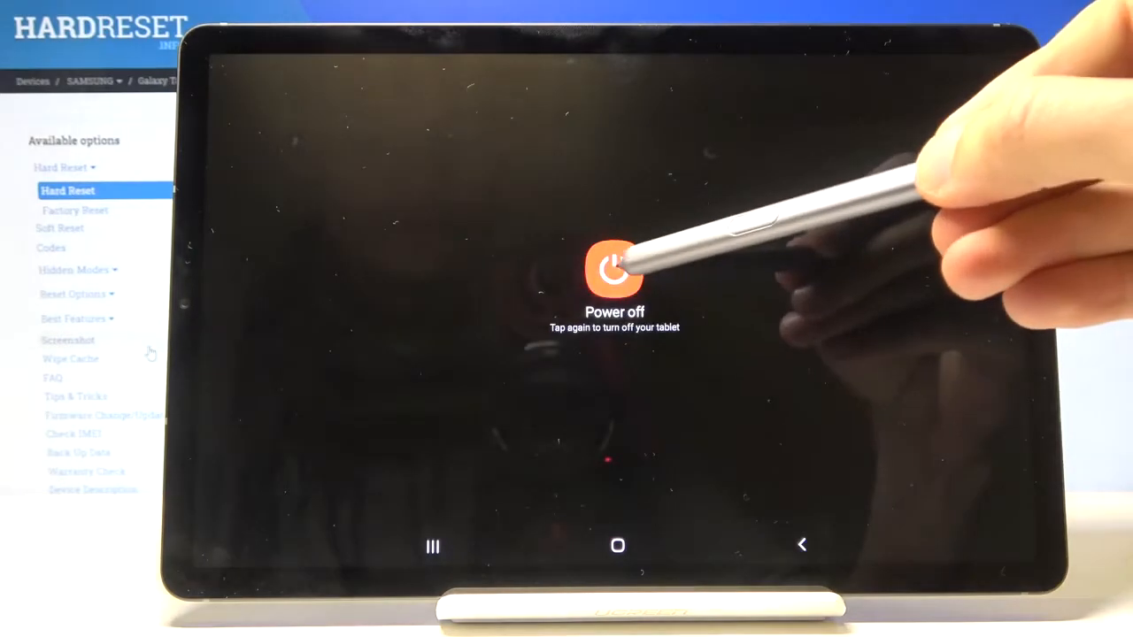
left_click(615, 269)
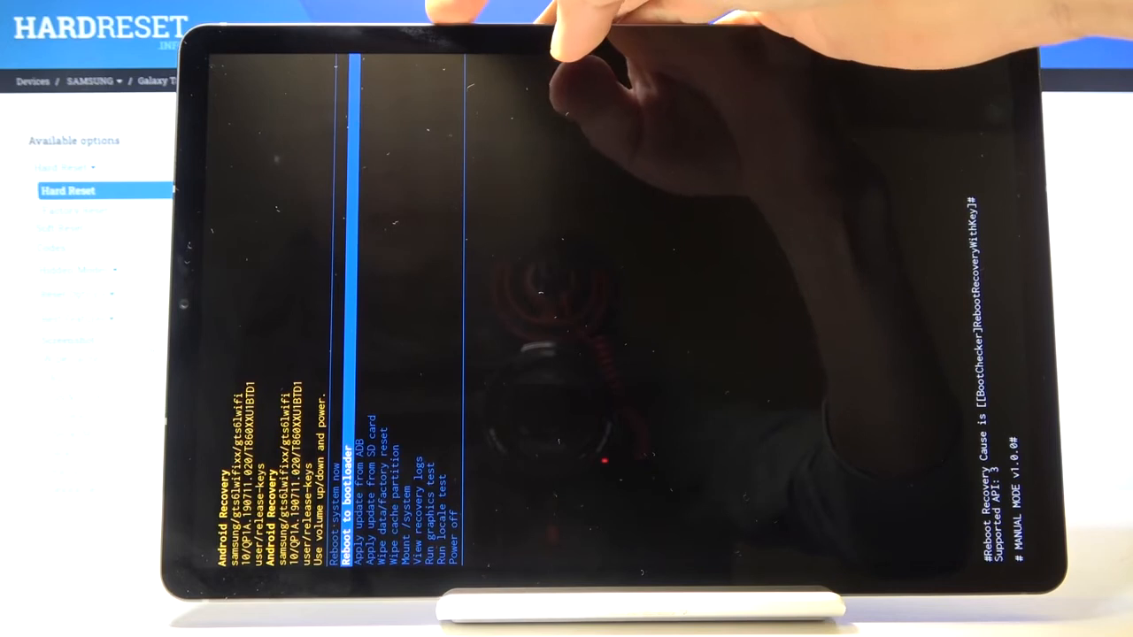
Move the recovery menu highlight one entry down toward Wipe data/factory reset
key("volumedown")
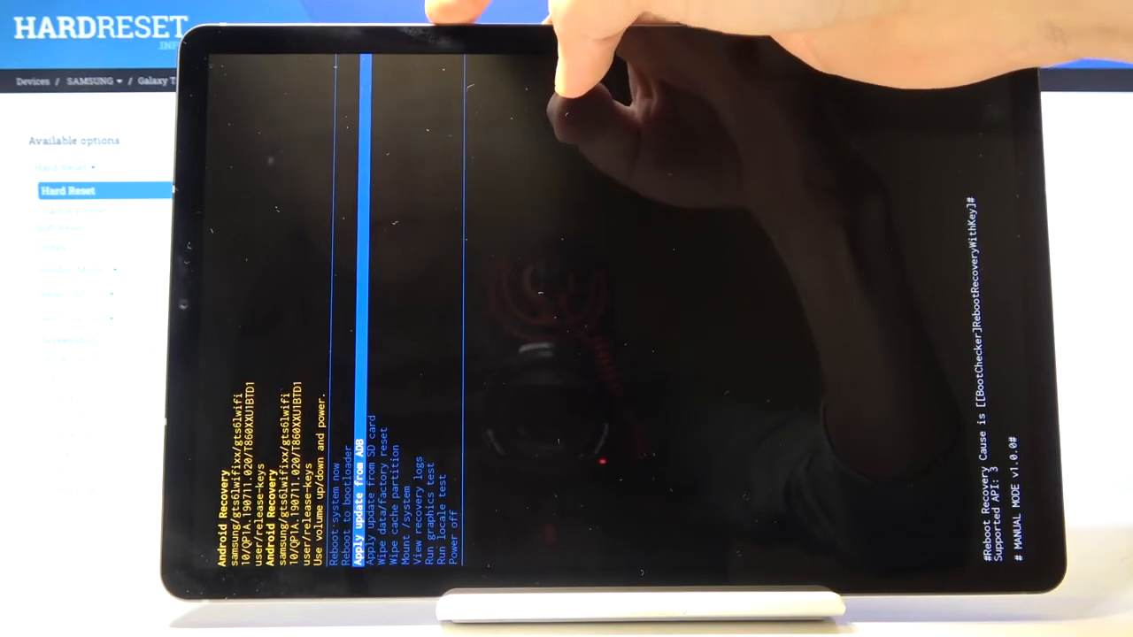